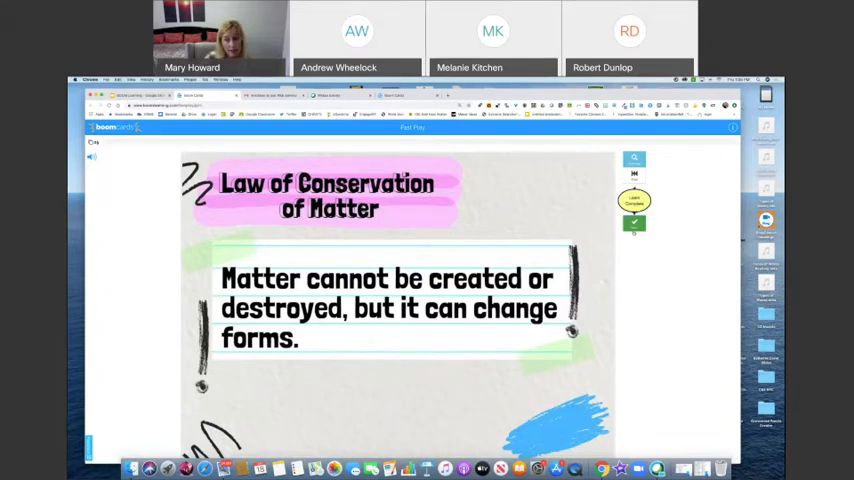
Advance past the Conservation of Matter card and choose 'Matter only changes forms' as true
left_click(634, 204)
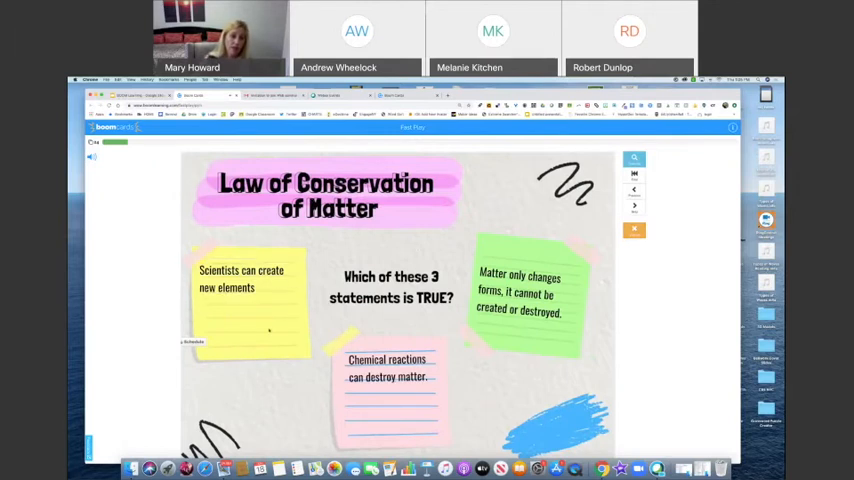
left_click(390, 368)
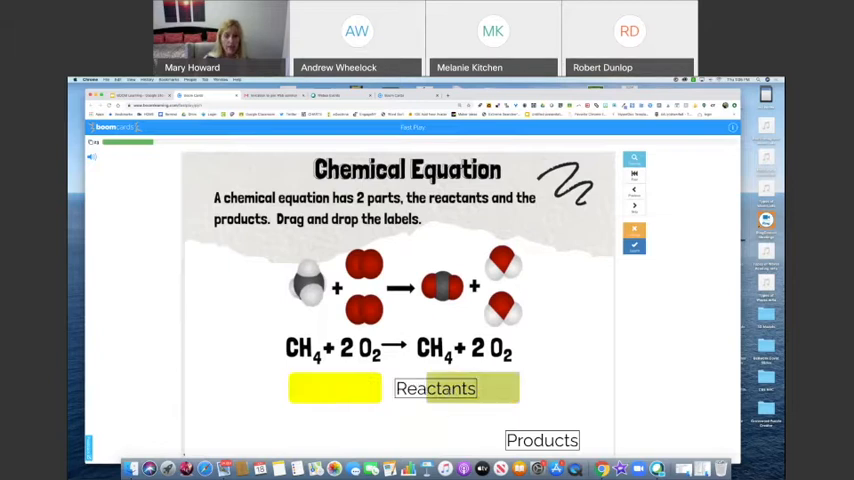
Place the Reactants and Products labels under the correct sides of the methane equation
left_click_drag(542, 440, 336, 388)
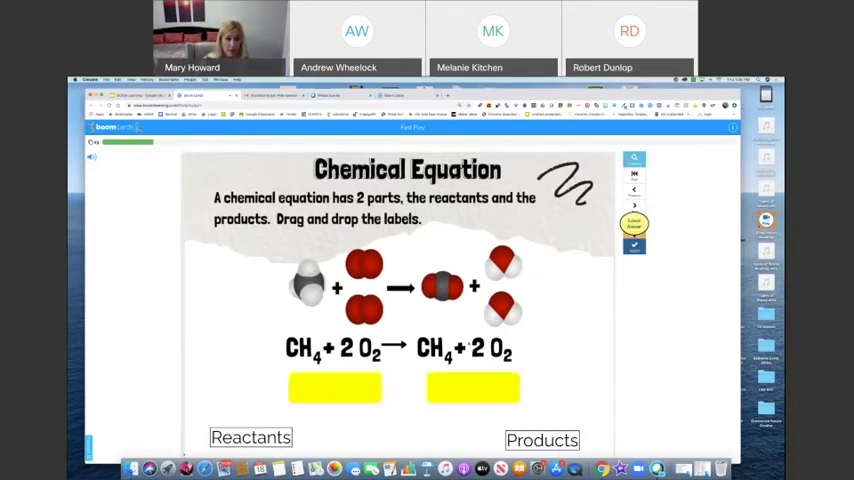
left_click_drag(250, 436, 336, 388)
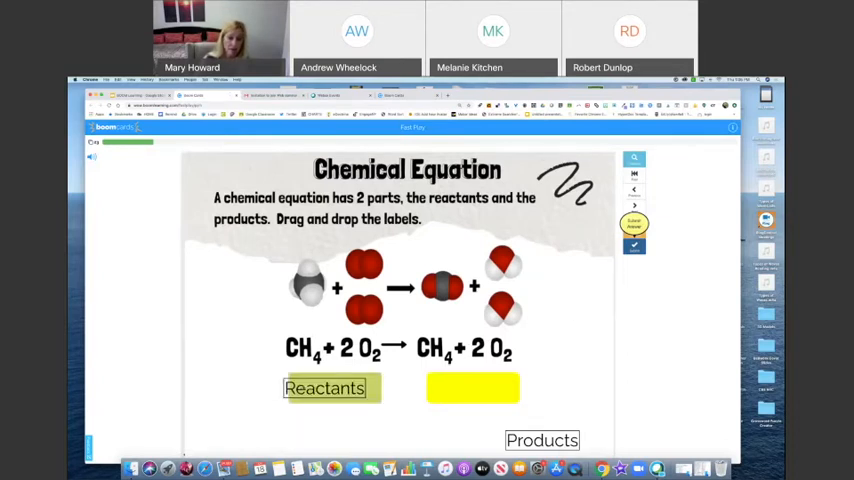
left_click_drag(542, 440, 472, 388)
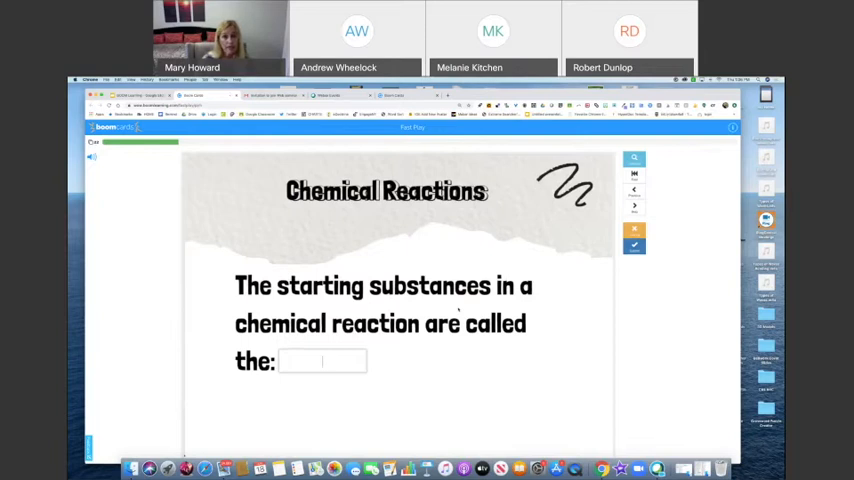
Answer the fill-in card with 'reactant' and submit it
left_click(322, 360)
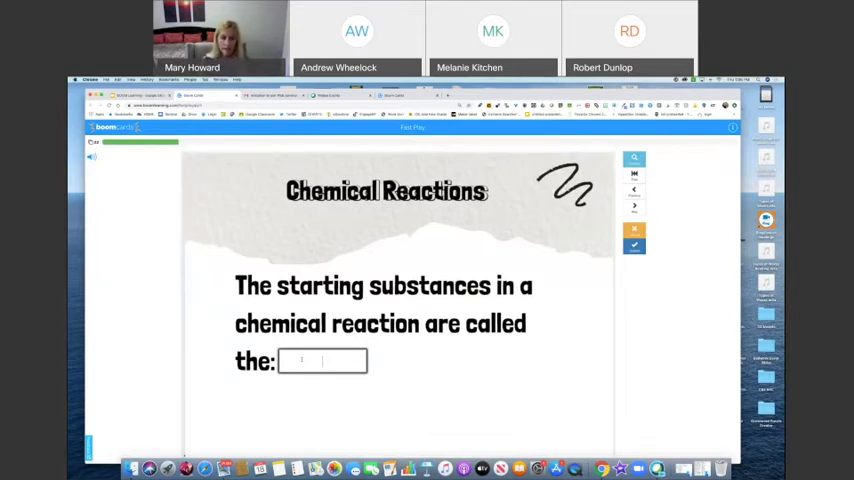
type("reactants")
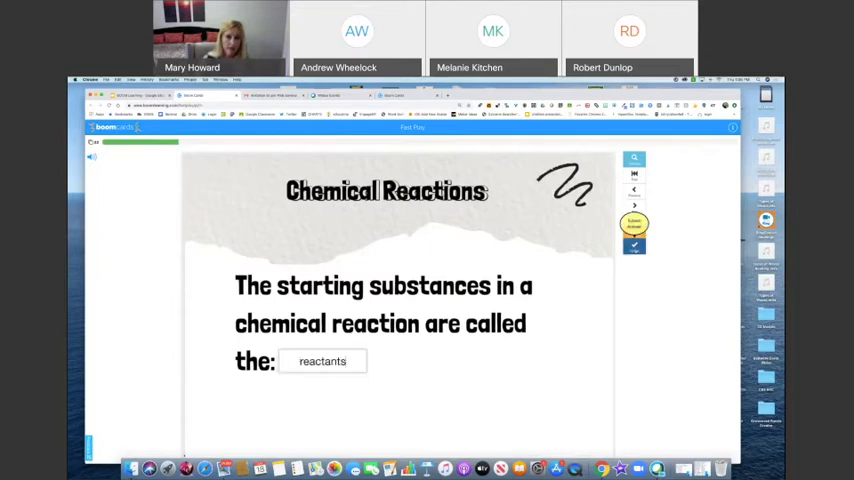
left_click(634, 204)
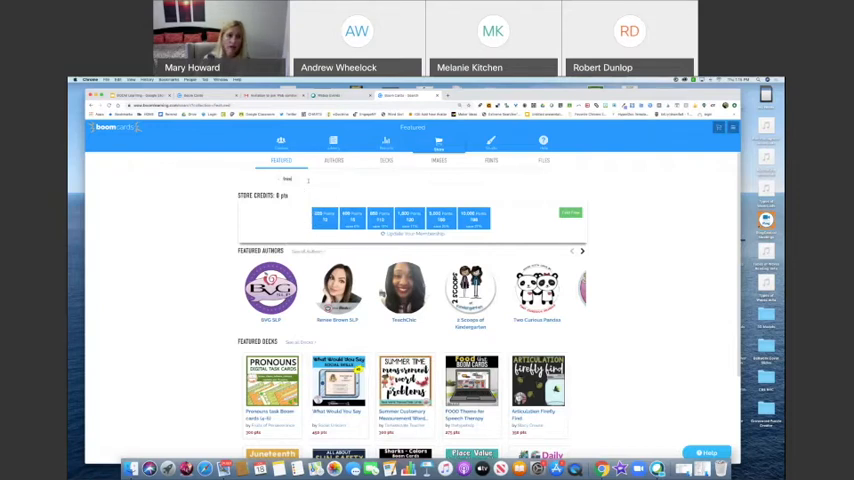
Switch from the featured authors page to the subject-refinable deck listing
left_click(386, 160)
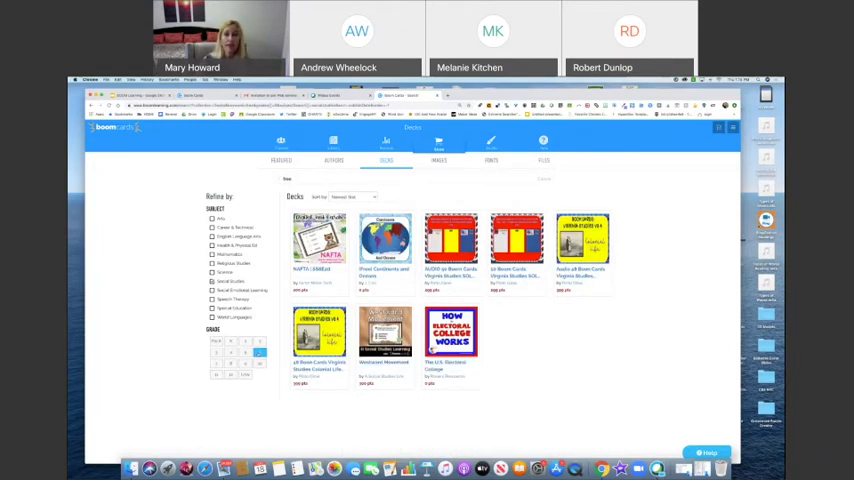
Bring up the full store grid of decks with subject filters and look it over
left_click(384, 236)
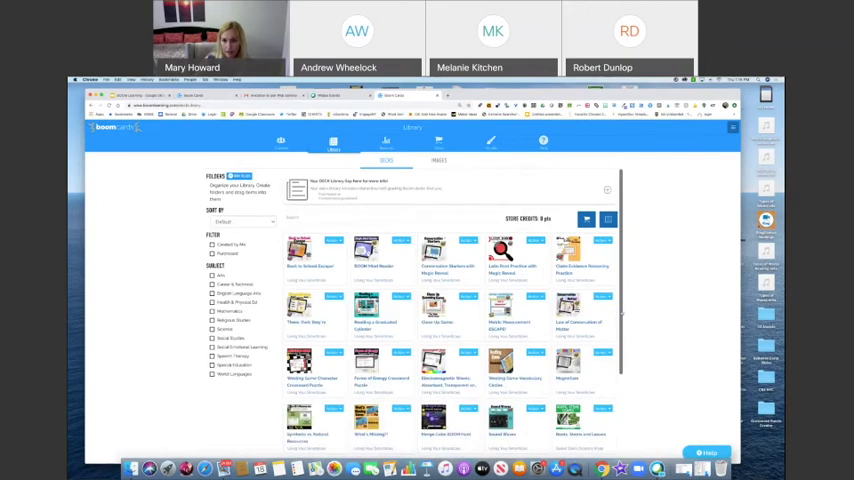
scroll("down", 3)
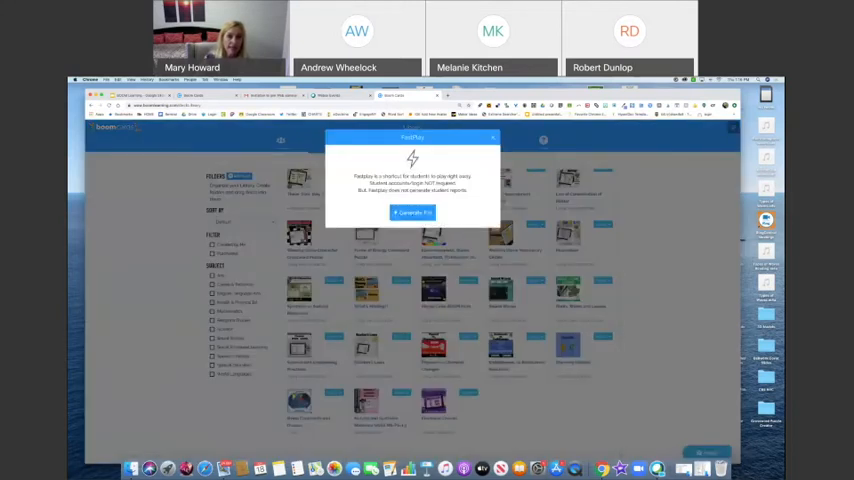
Dismiss the pop-up notice to return to the deck library
left_click(412, 212)
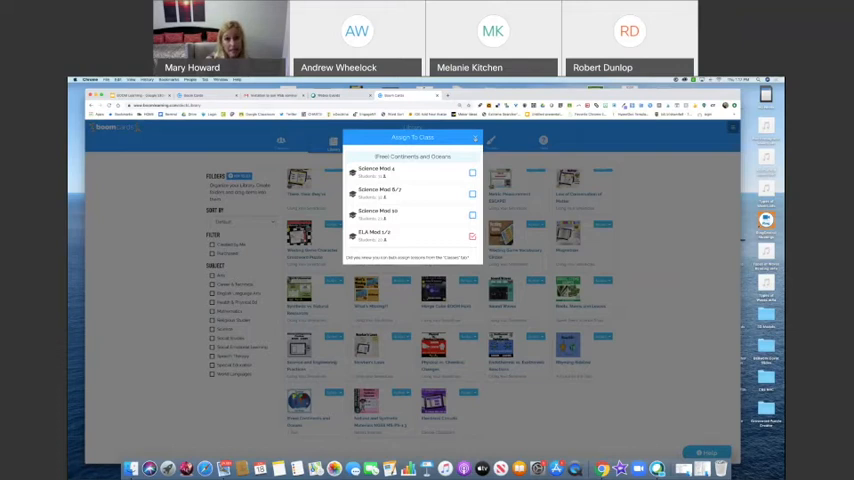
left_click(474, 138)
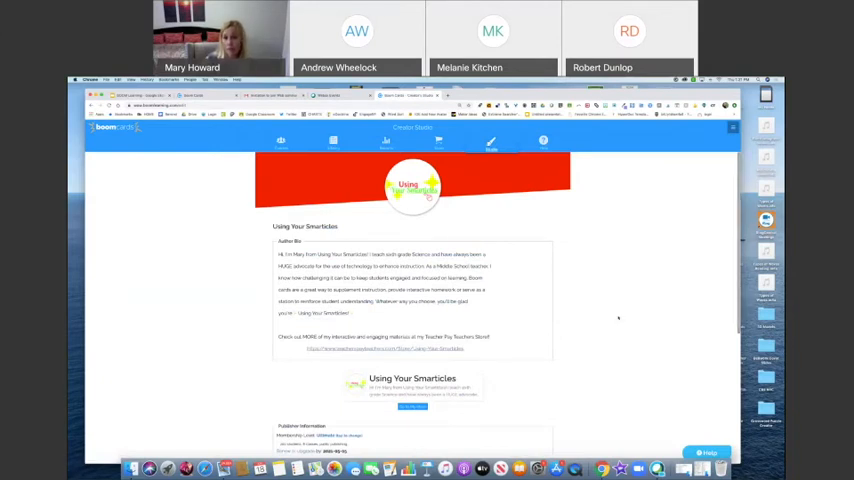
Scroll down the Home page toward the Studio deck-making options
scroll("down", 3)
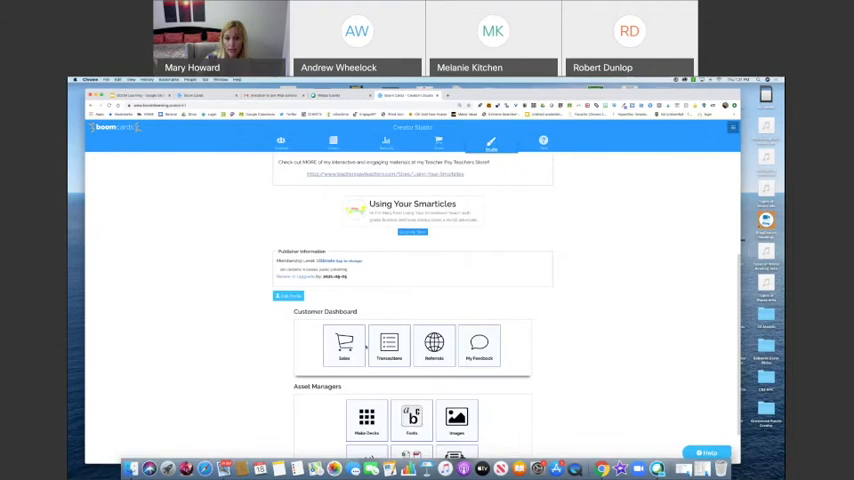
scroll("down", 3)
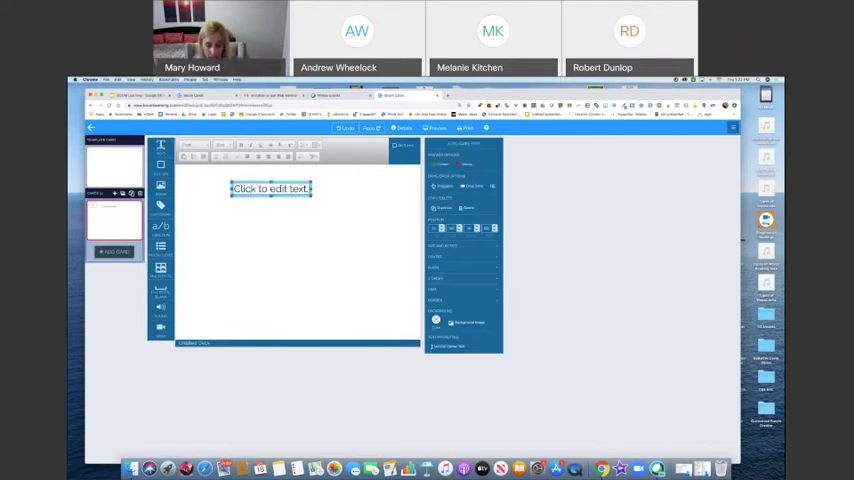
Write the question 'What is your favorite color?' with Blue and Pink answer buttons
type("What is your")
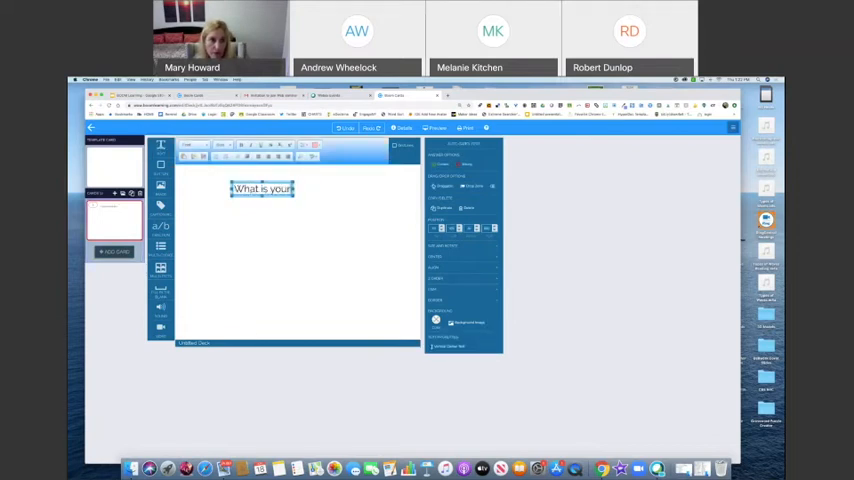
type("favorite")
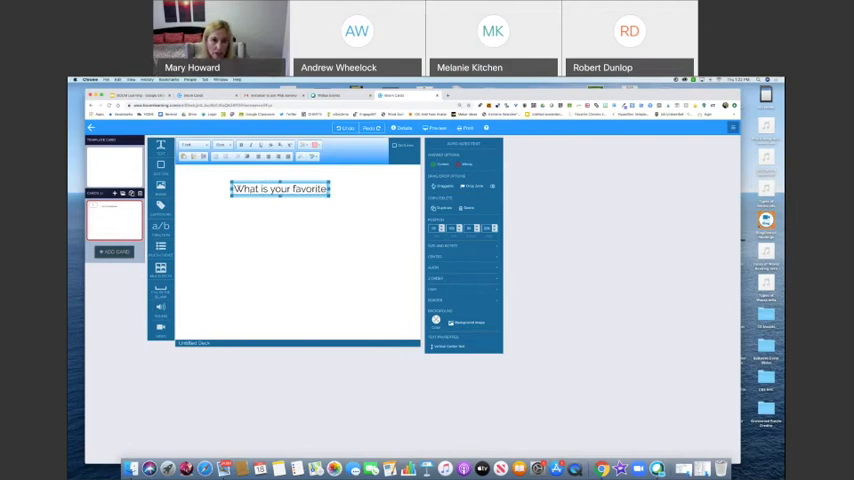
type("color?")
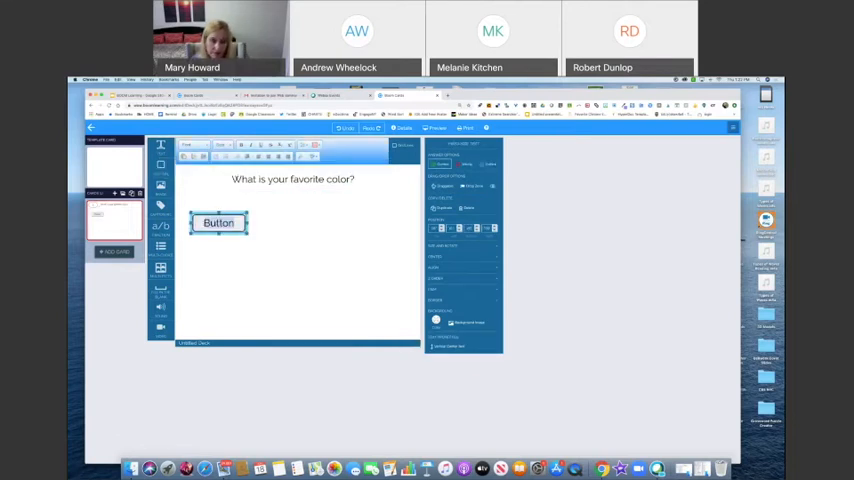
type("Blue")
type("Yellow")
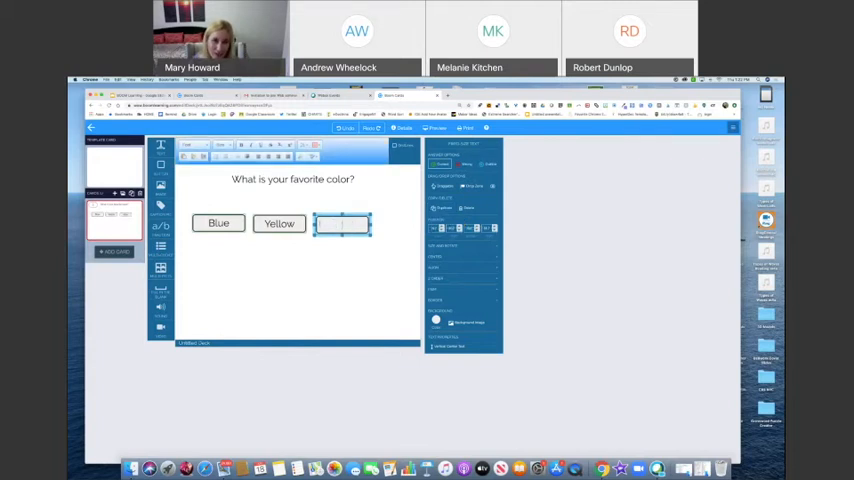
type("Pink")
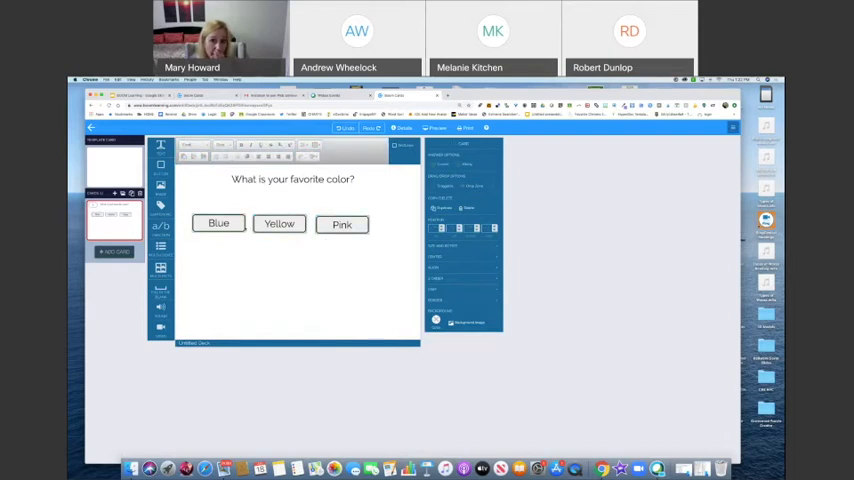
Select the Blue, Yellow and Pink choices, preview the card and answer it as a student
left_click(218, 224)
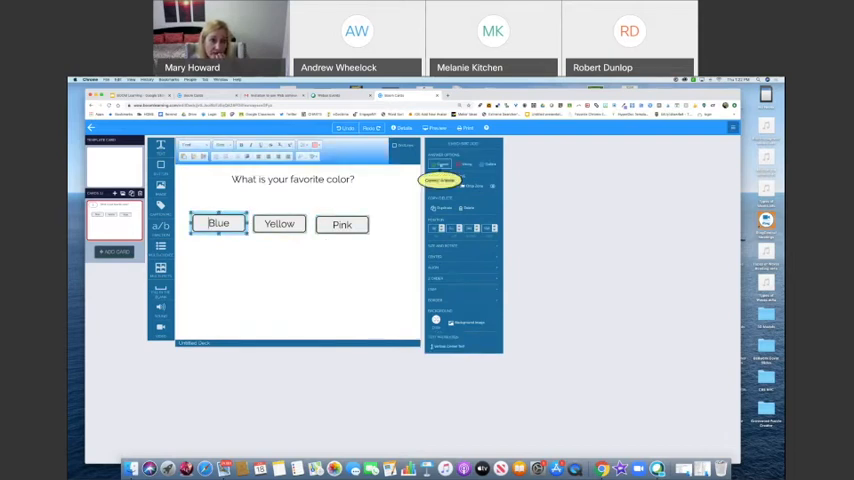
left_click(280, 224)
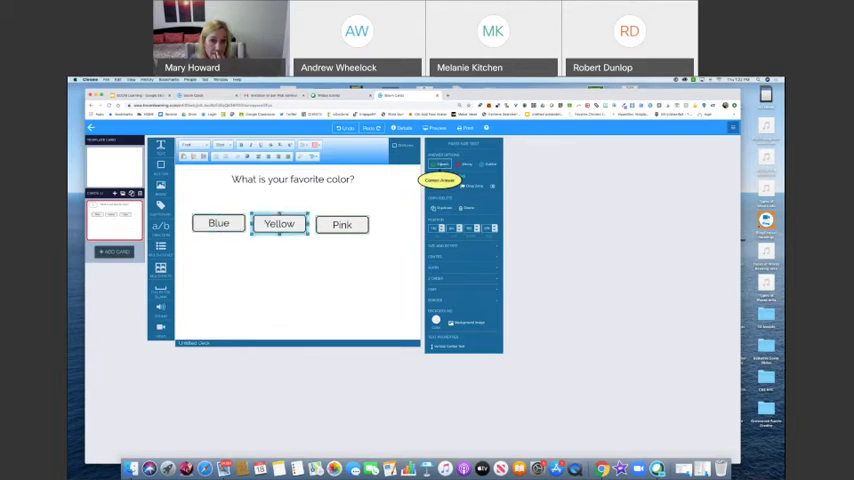
left_click(342, 224)
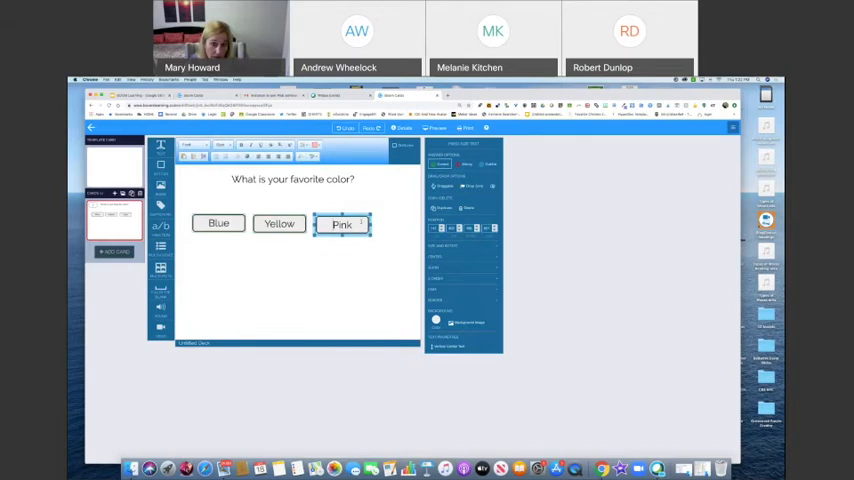
left_click(280, 224)
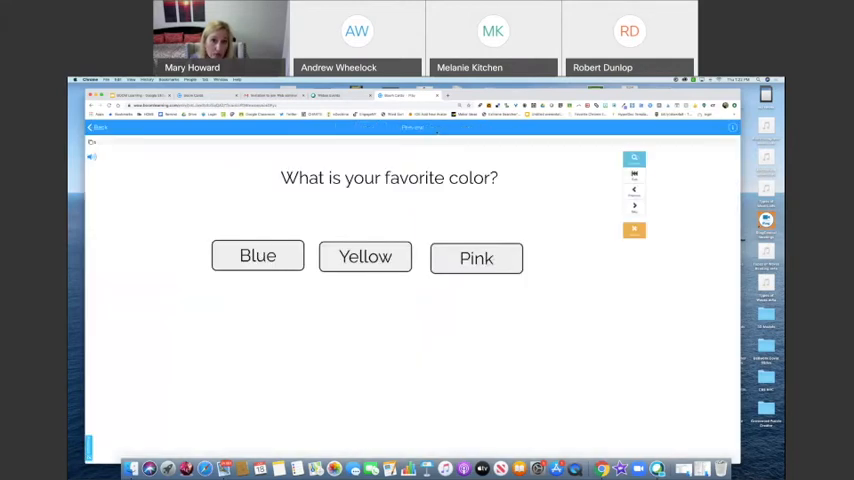
left_click(364, 256)
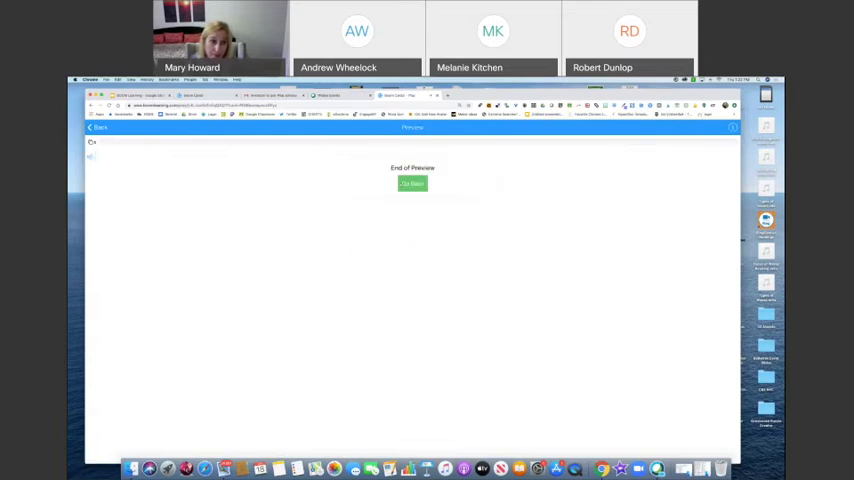
Return to editing and retype the question as 'In what year was the CoVid Pandemic?' with its answer
left_click(412, 184)
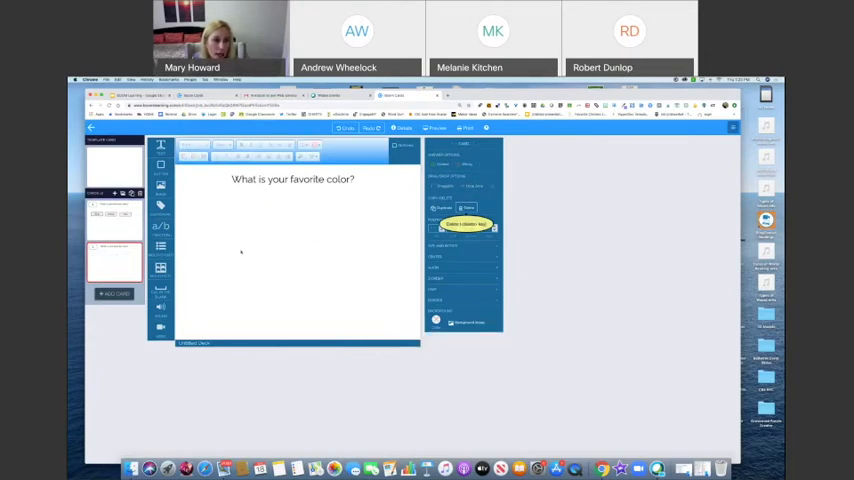
mouse_move(280, 272)
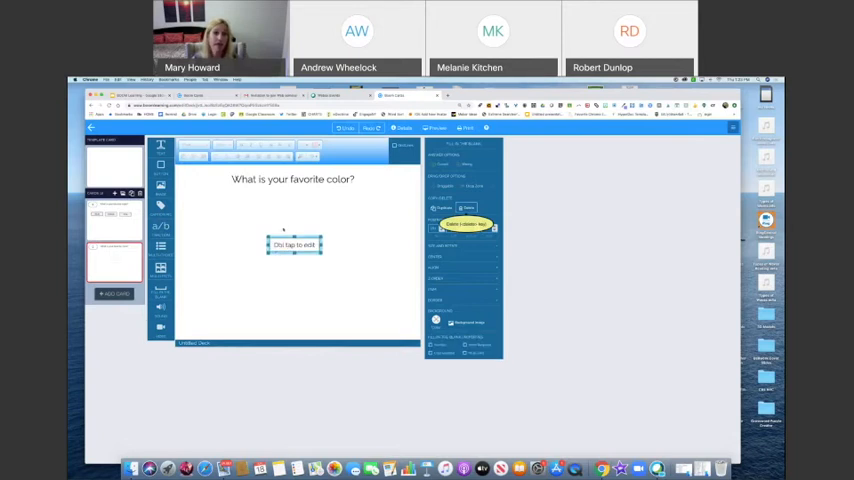
left_click(292, 180)
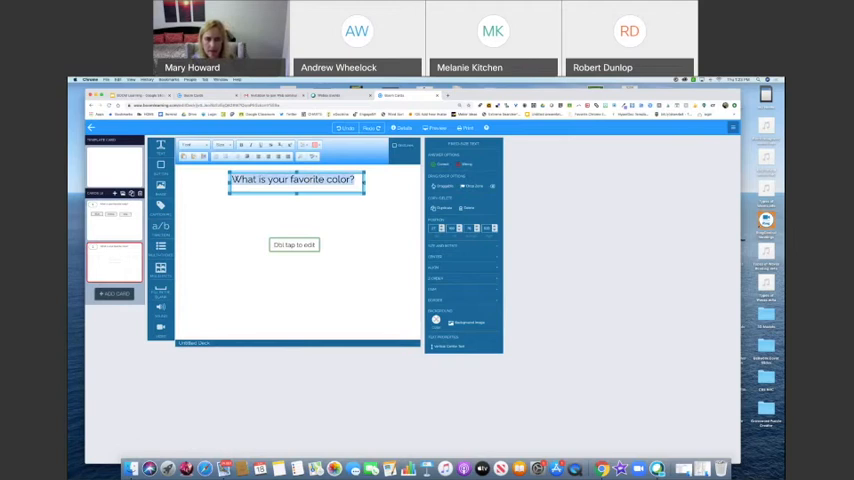
type("In what year wa")
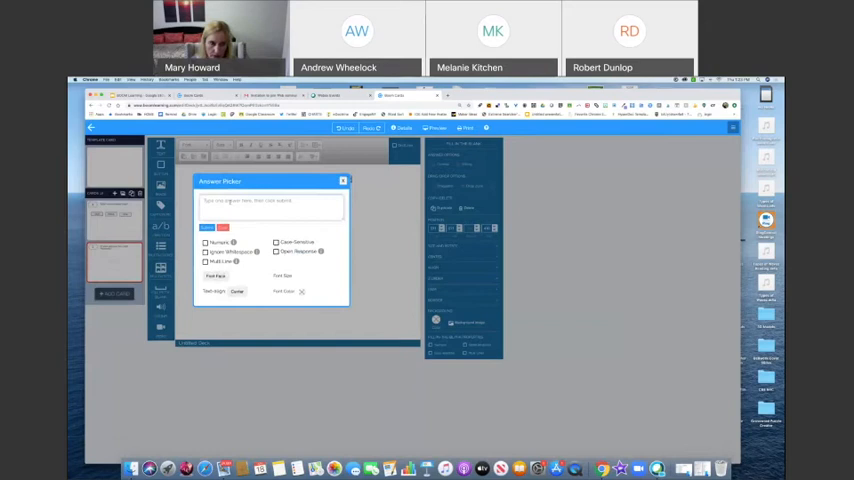
type("0159")
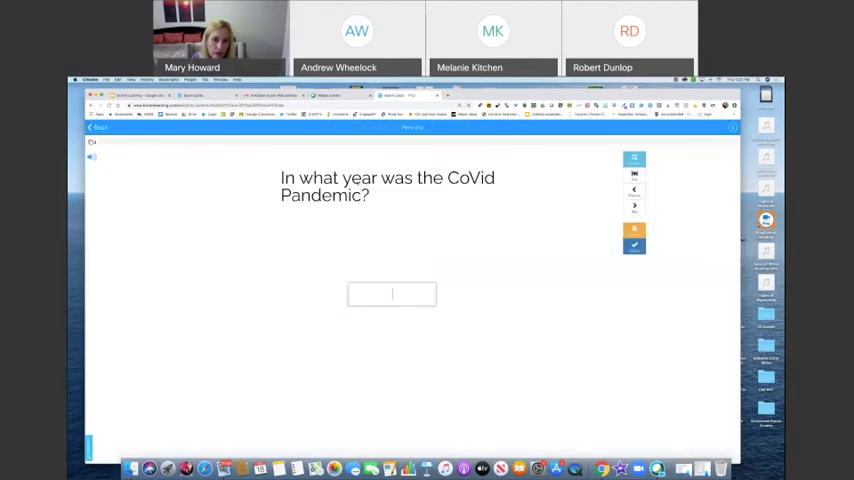
Answer the CoVid Pandemic fill-in card with 2020 in preview
type("2020")
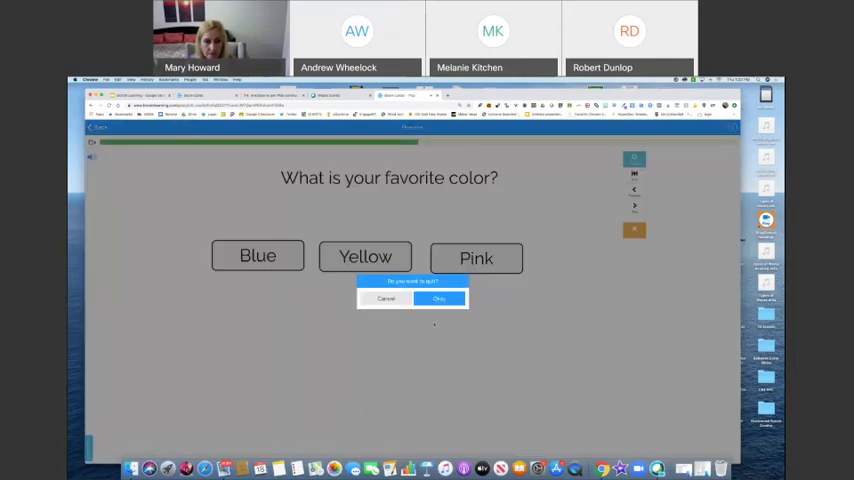
left_click(438, 300)
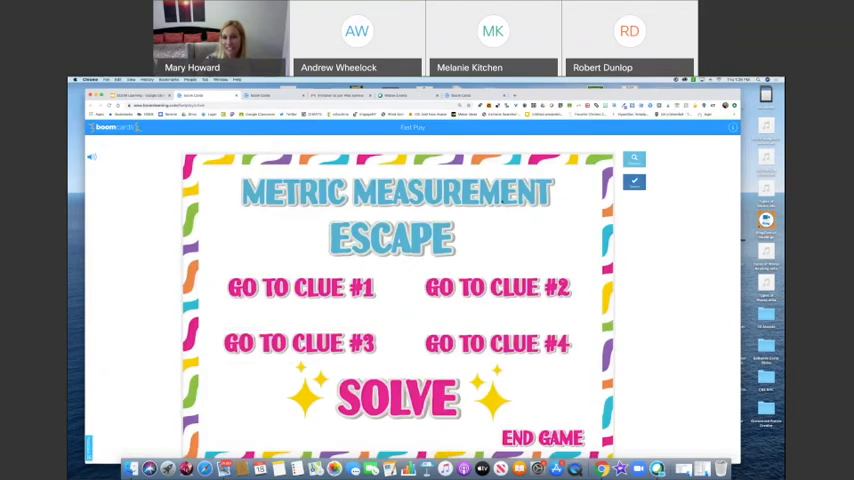
left_click(300, 288)
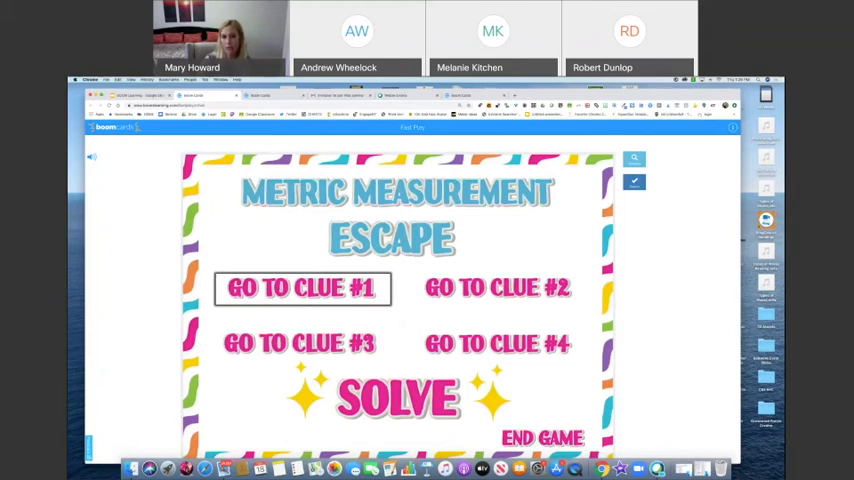
left_click(300, 288)
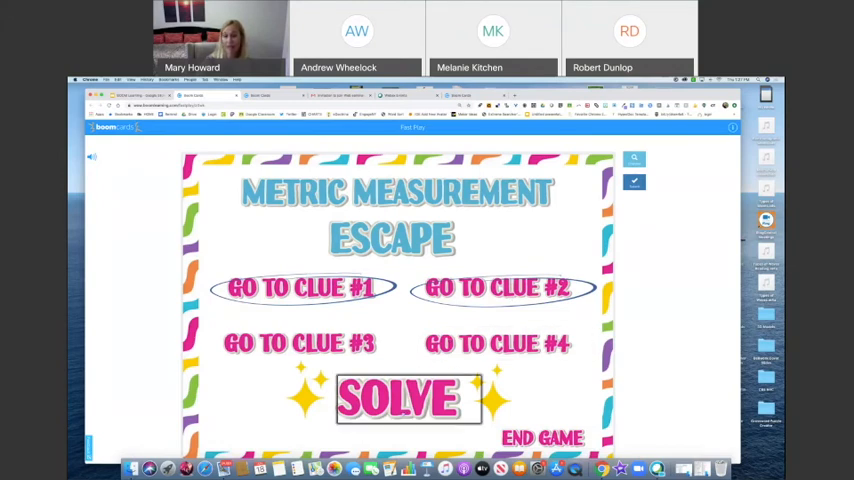
Open the escape deck's Solve card and move a letter tile into an answer box
left_click(400, 396)
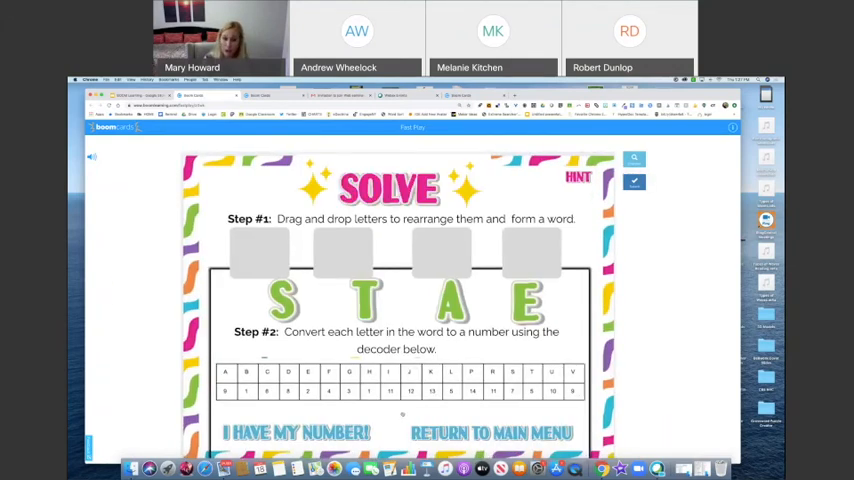
left_click_drag(368, 300, 260, 256)
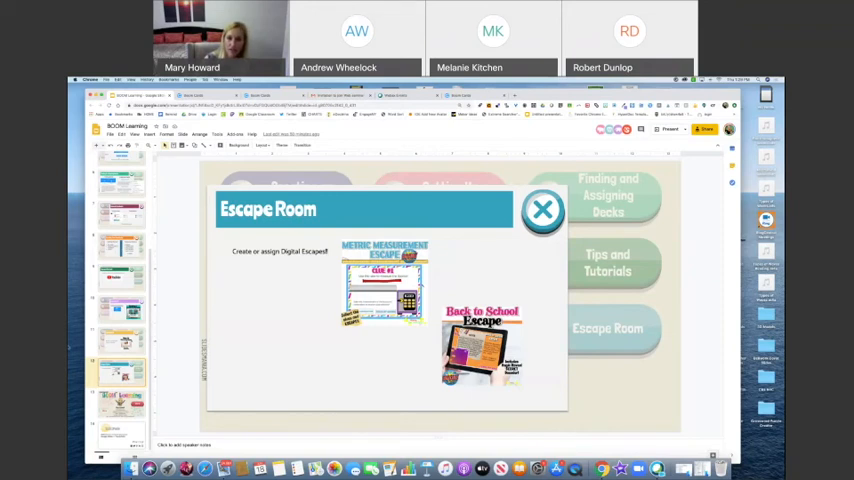
Launch the Back to School Escape Boom deck from its image link on the slide
left_click(482, 344)
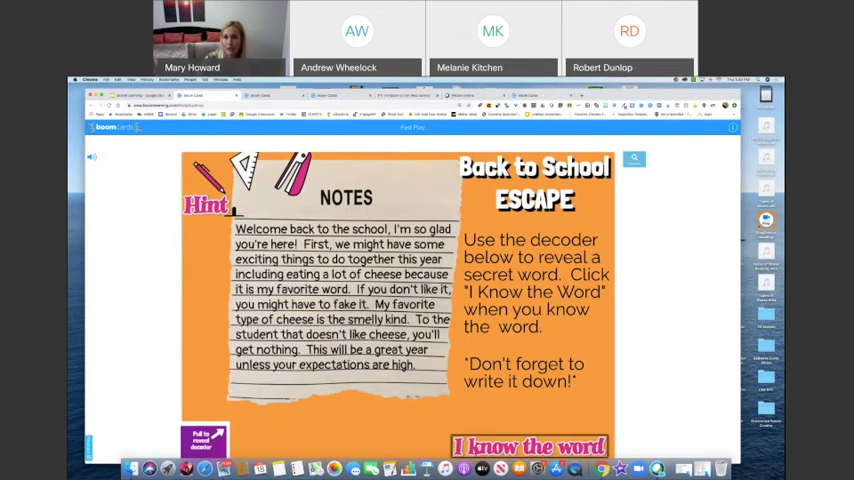
left_click(528, 446)
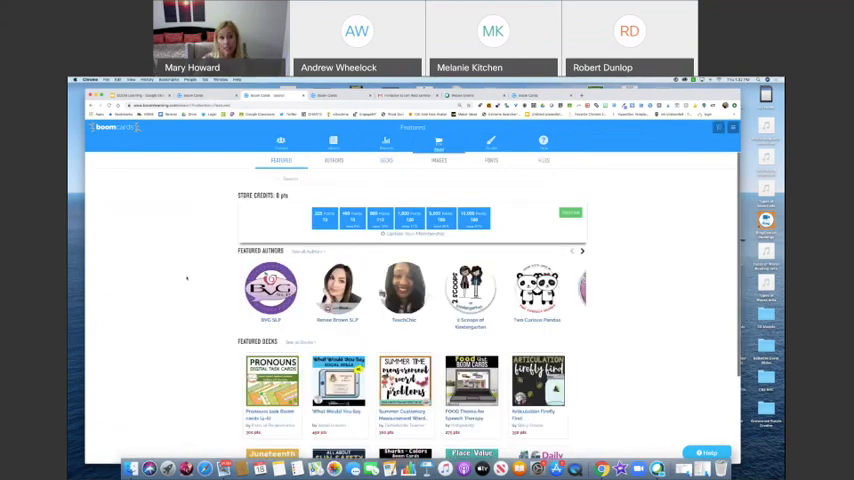
Scroll the store page down to the Featured Bundles and Top Premium decks
scroll("down", 3)
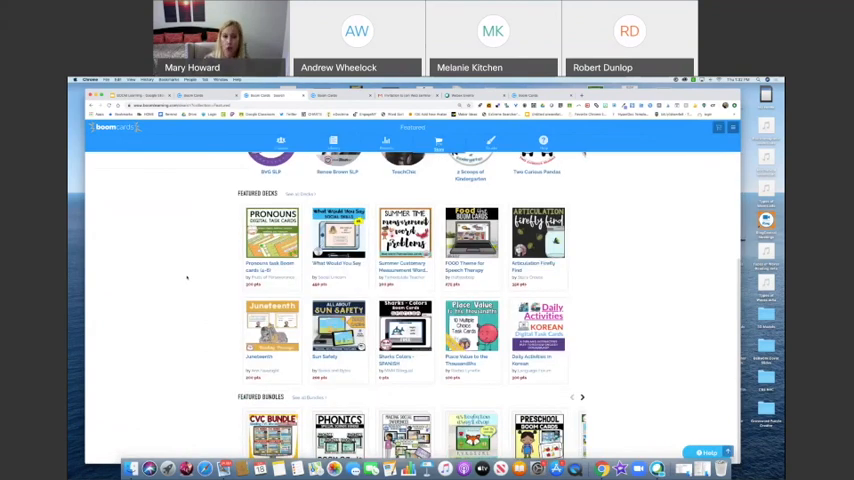
scroll("down", 3)
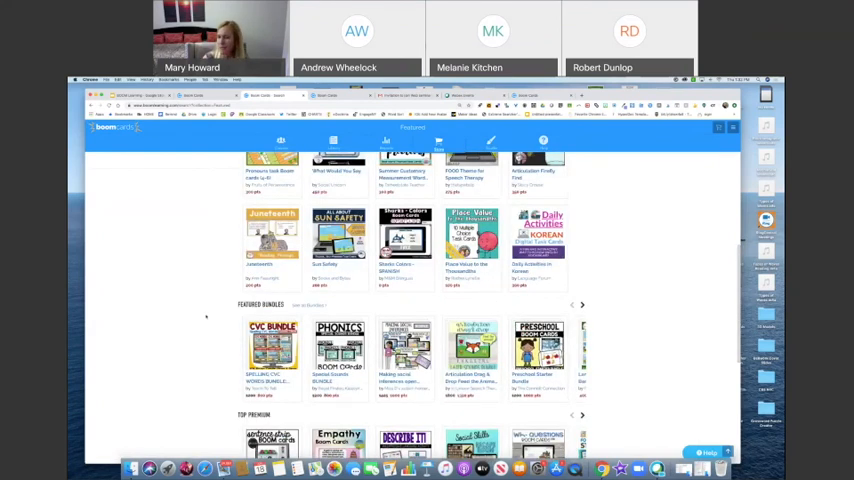
scroll("down", 3)
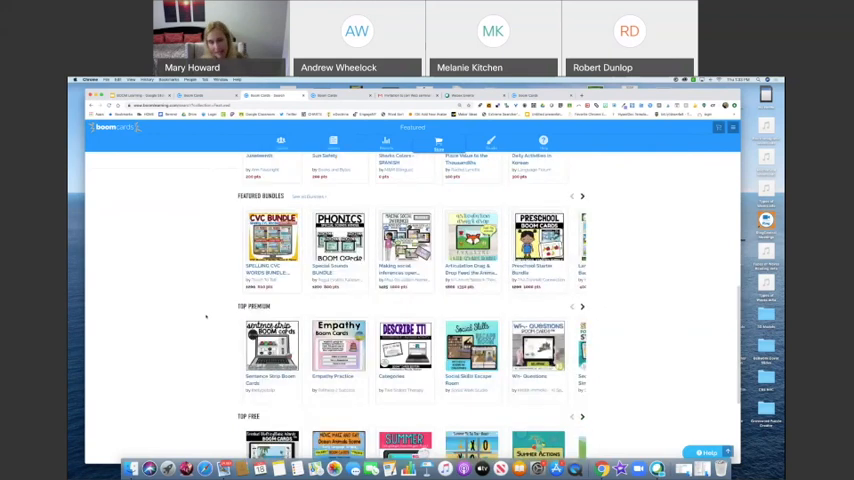